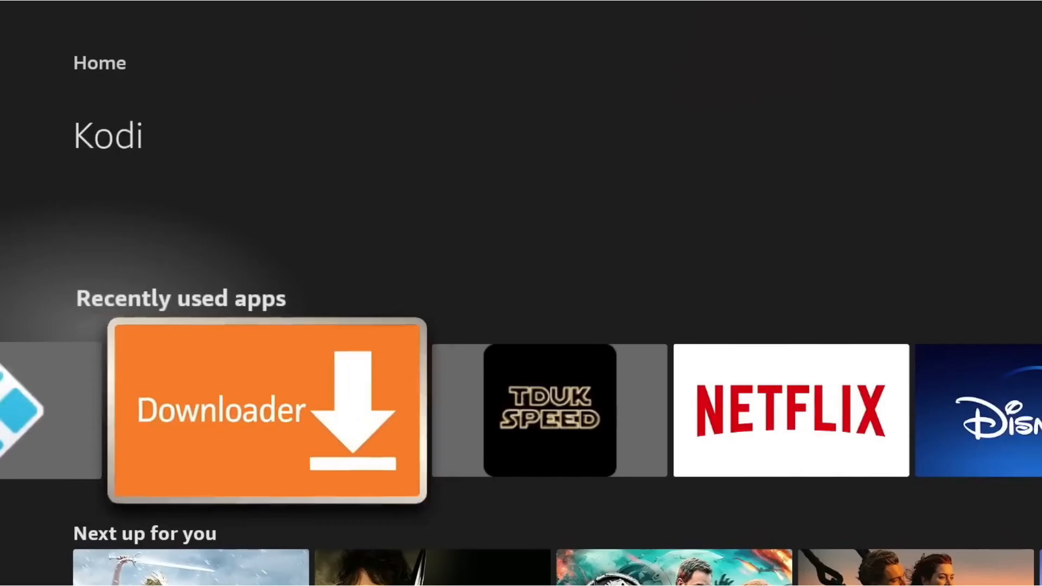
- Launch the Downloader app from the Recently used apps row on Fire TV Home
left_click(266, 409)
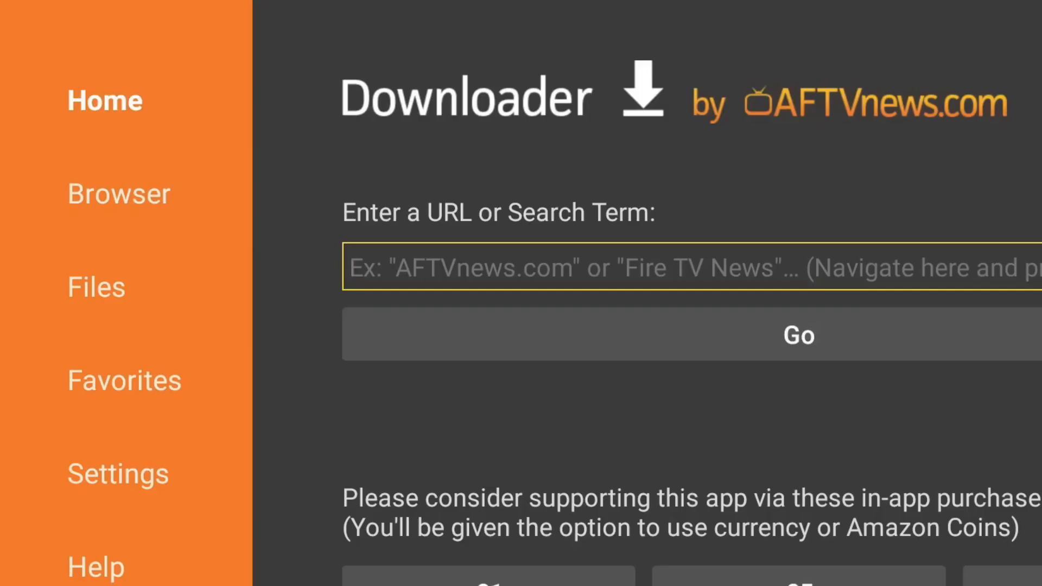
- Enter code 53402 in Downloader and load the TechDoctorUK Aurora Store page
left_click(664, 268)
type("53402")
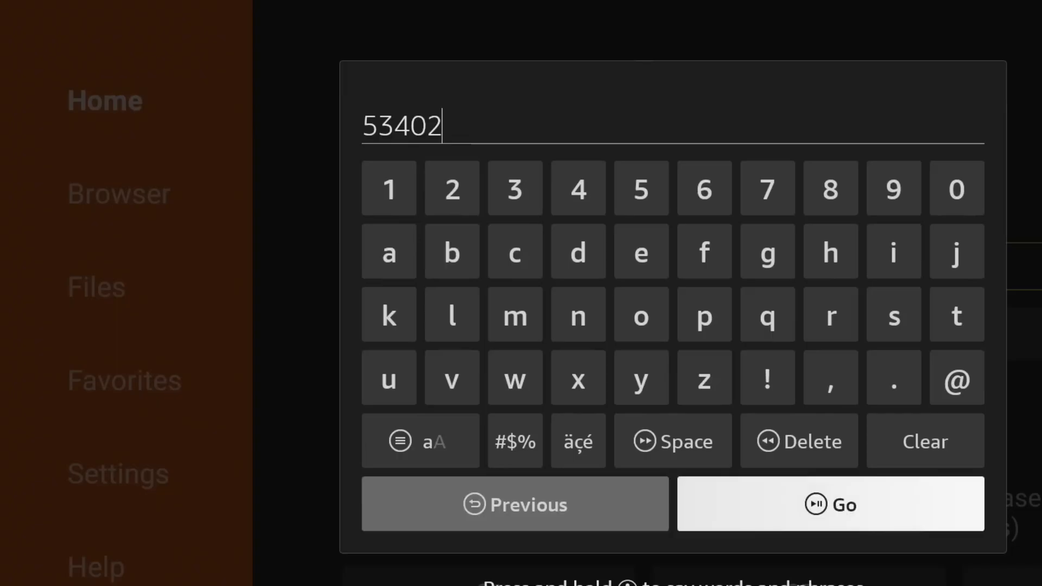
left_click(829, 504)
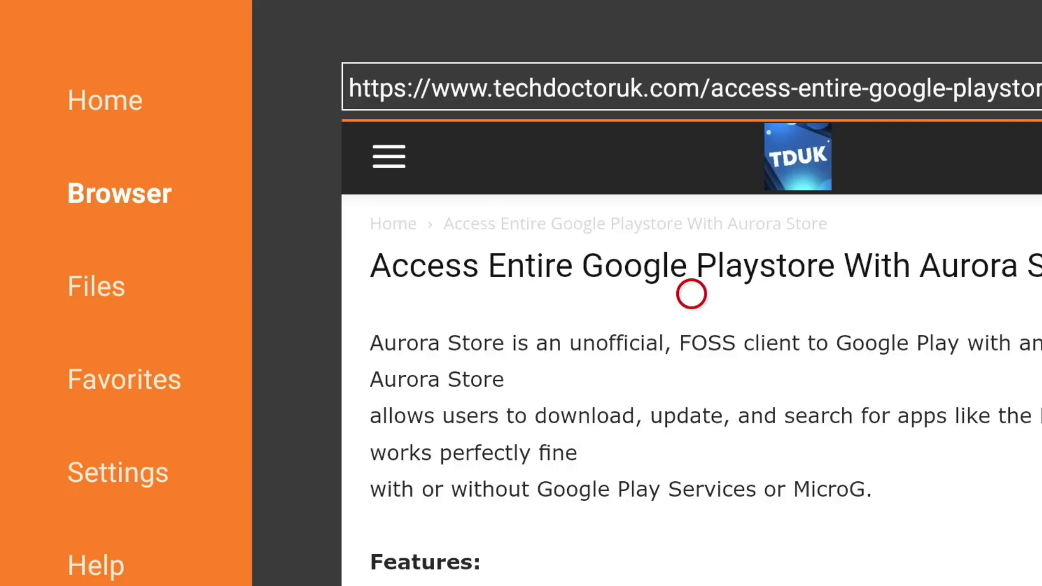
- Scroll the TechDoctorUK article down to Software Needed, showing the Aurora Store 4.3.5 link
scroll("down", 3)
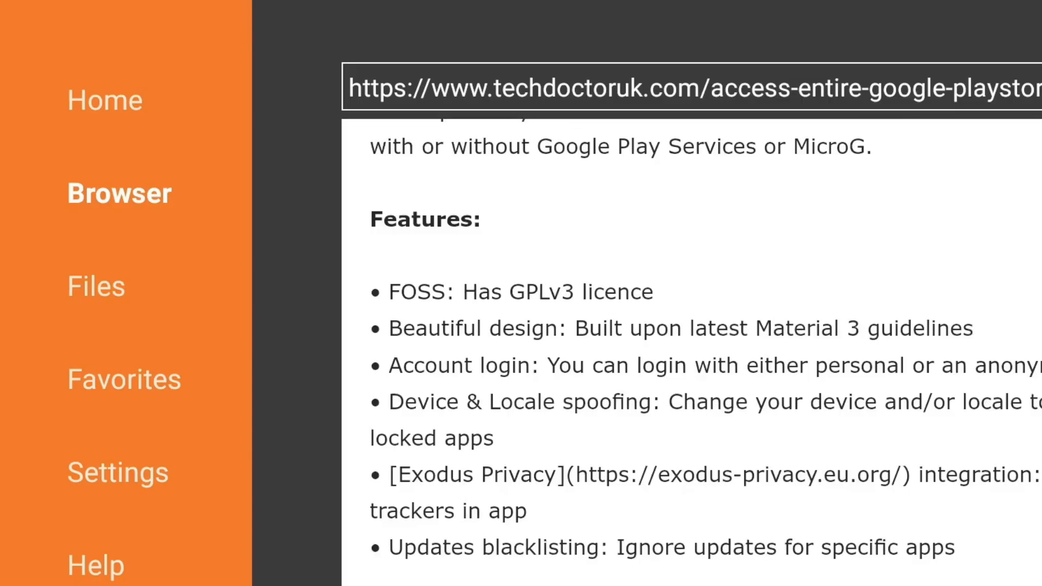
scroll("down", 3)
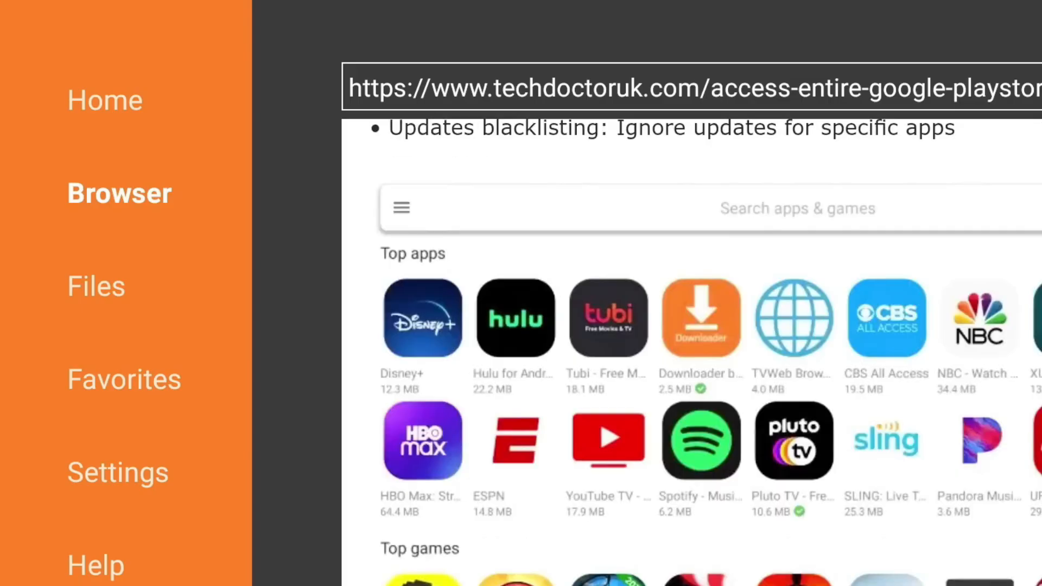
scroll("down", 3)
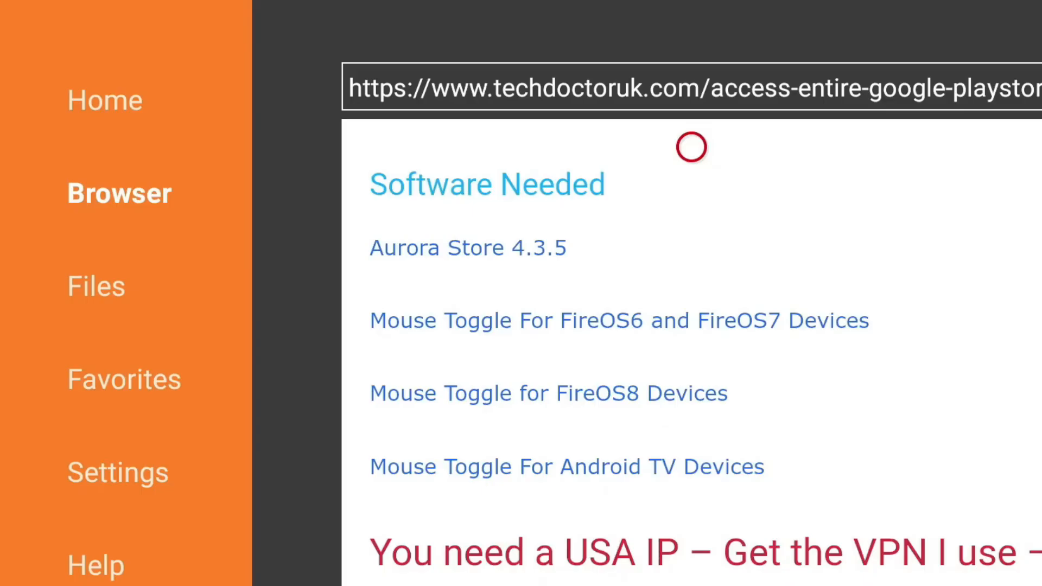
mouse_move(527, 263)
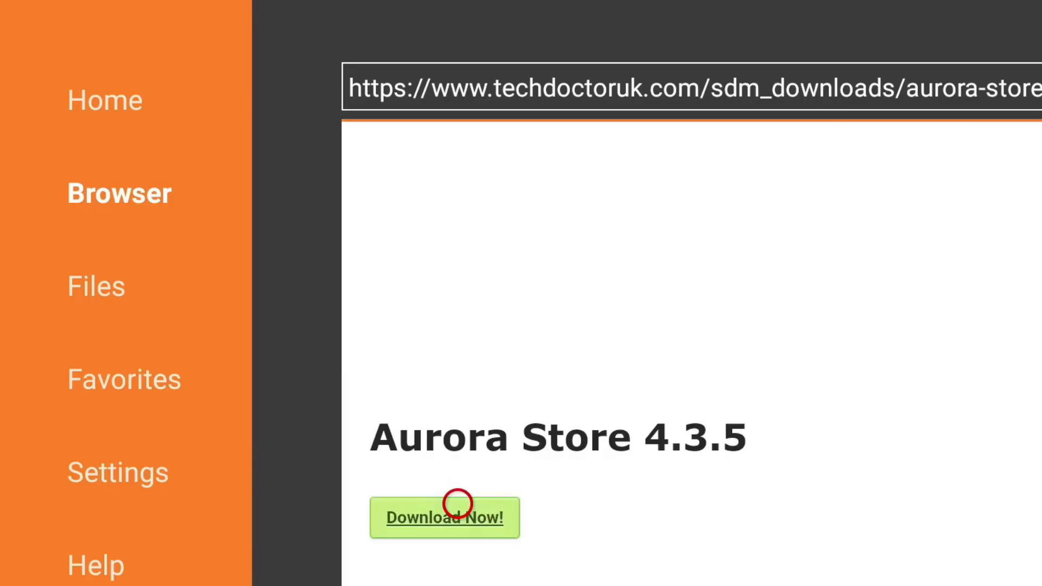
- Download the Aurora Store 4.3.5 APK via Download Now! and install it
left_click(445, 518)
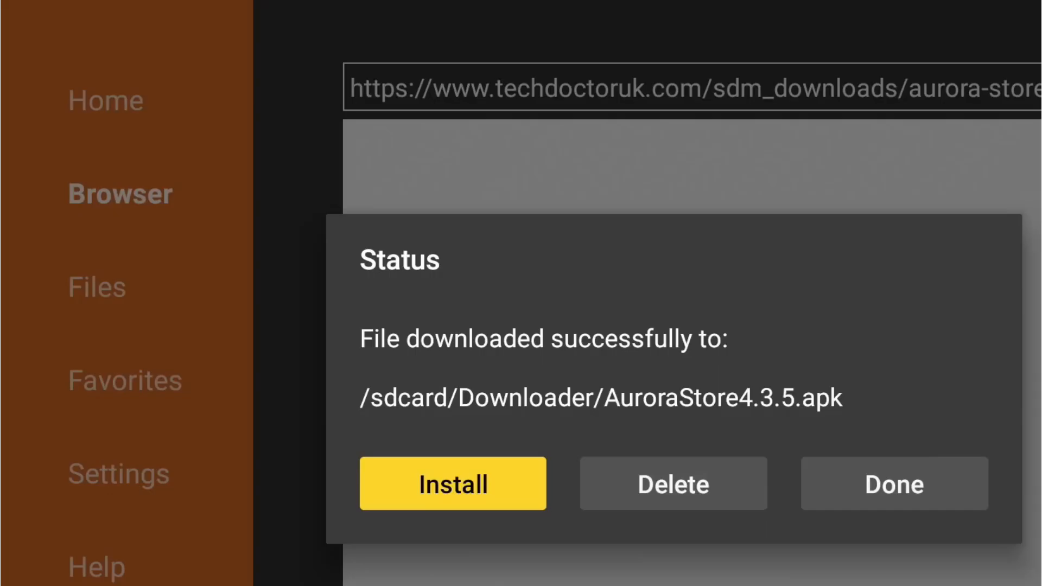
left_click(453, 484)
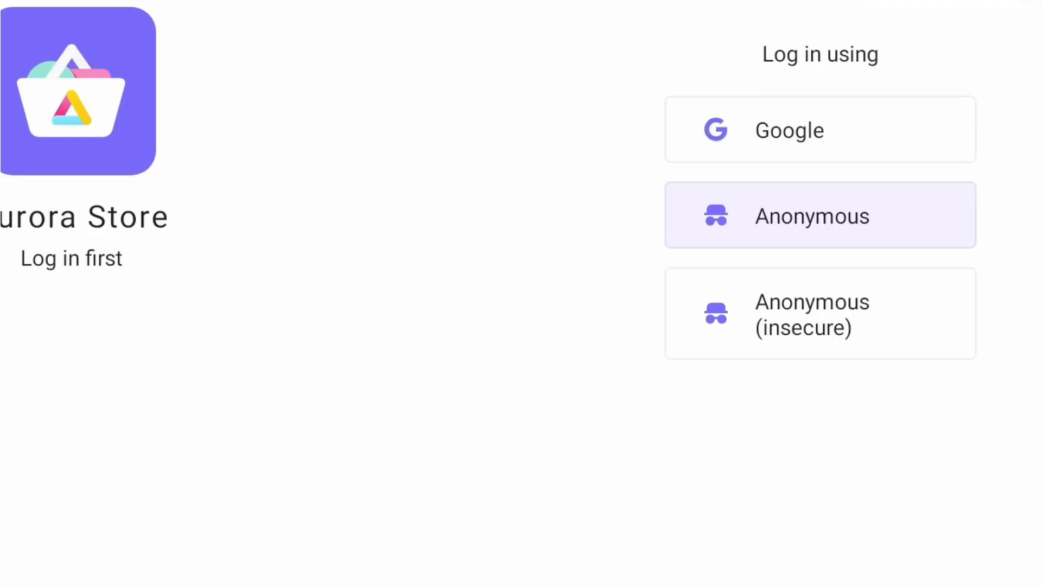
- Log in to Aurora Store as Anonymous and open the app menu
left_click(820, 215)
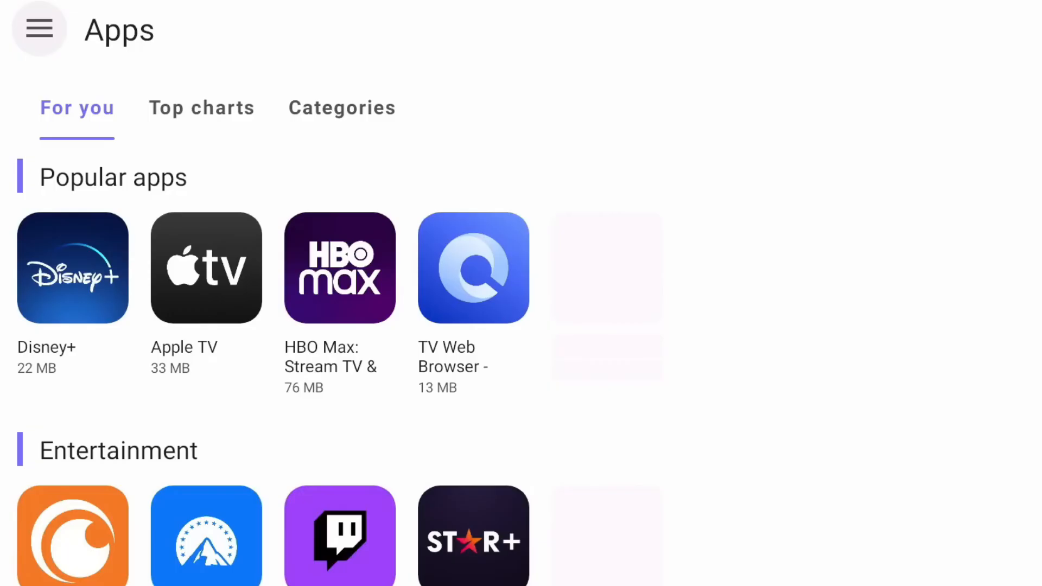
left_click(38, 28)
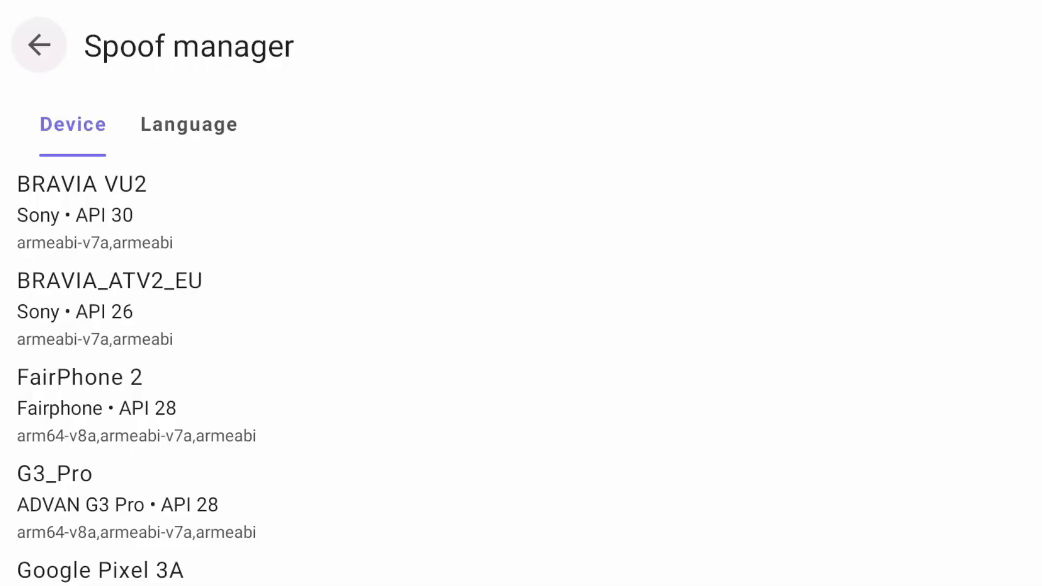
- Pick a spoofed device profile in Spoof manager, then search the store for 'fox'
left_click(38, 44)
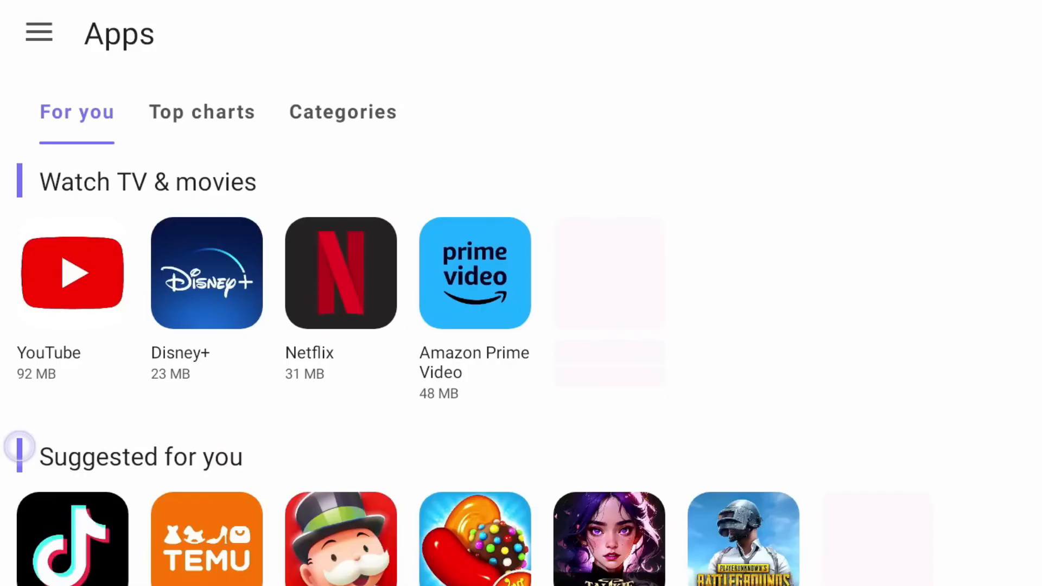
type("fox")
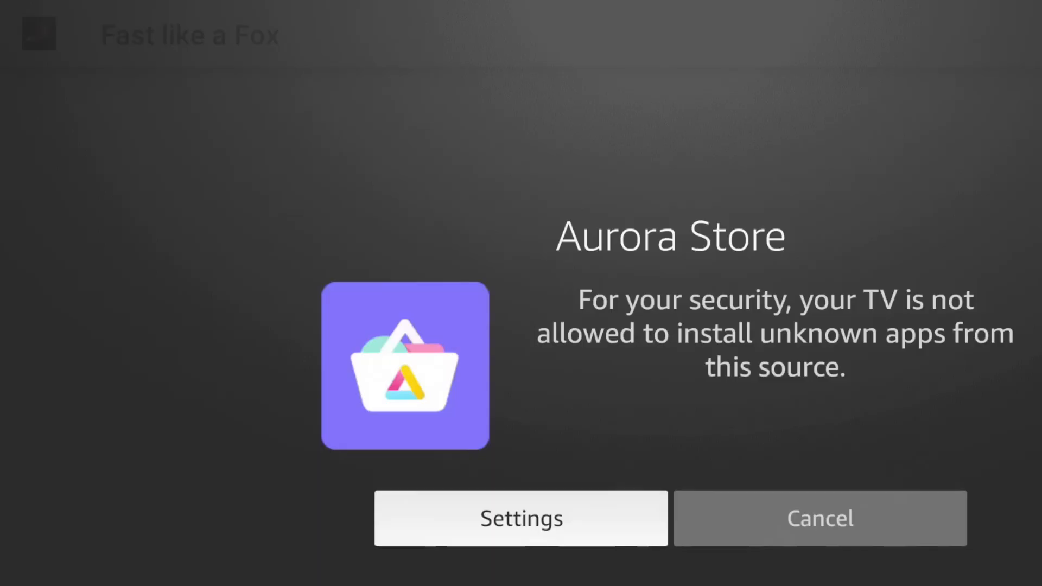
- Choose Settings on the security prompt to reach Fire TV Developer Options
left_click(521, 518)
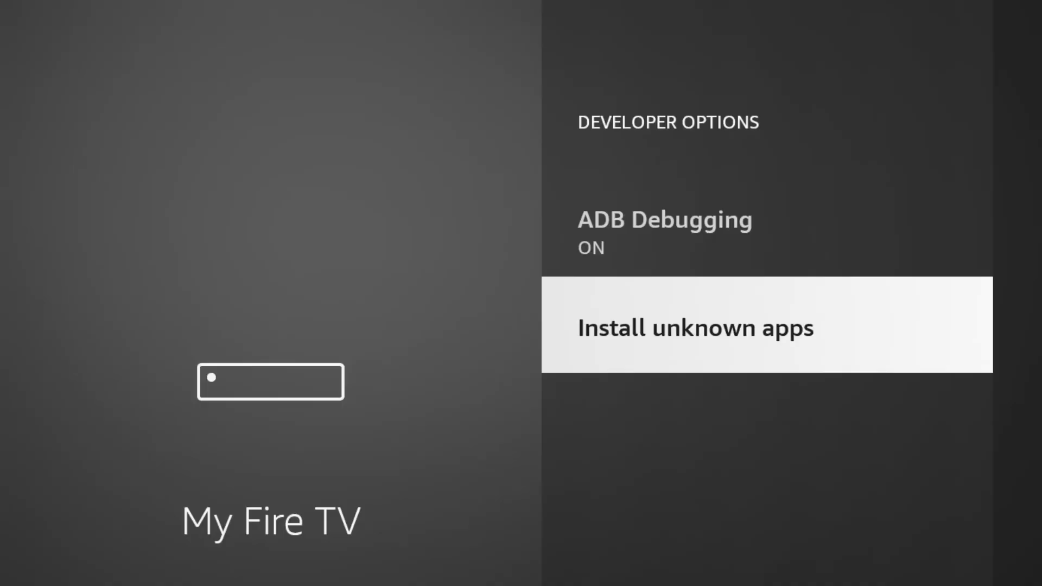